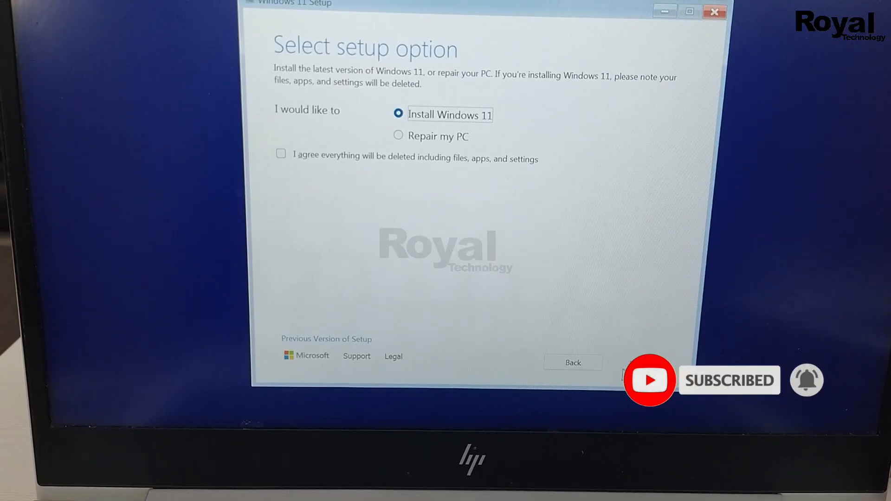
Agree that all files, apps and settings will be deleted and proceed with Install Windows 11
click(280, 154)
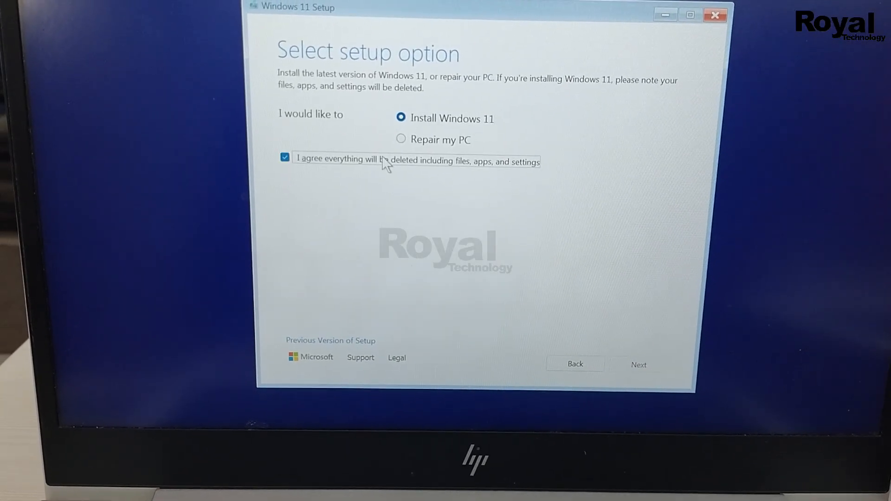
click(639, 364)
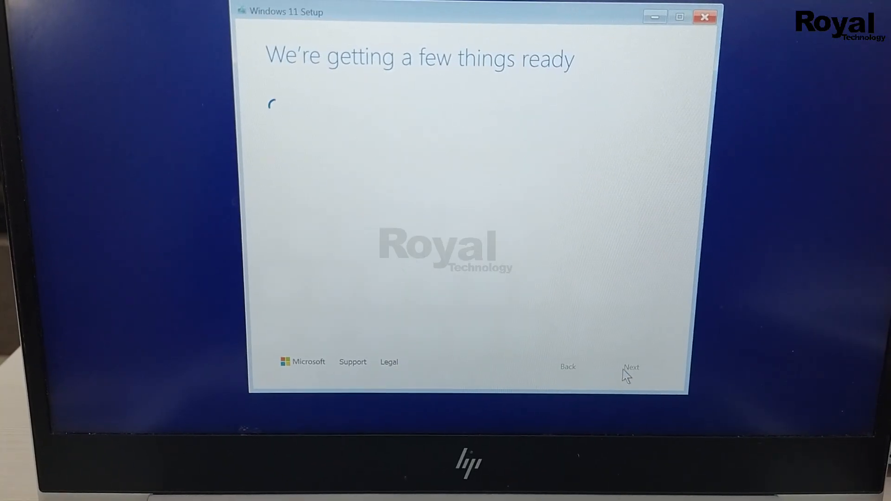